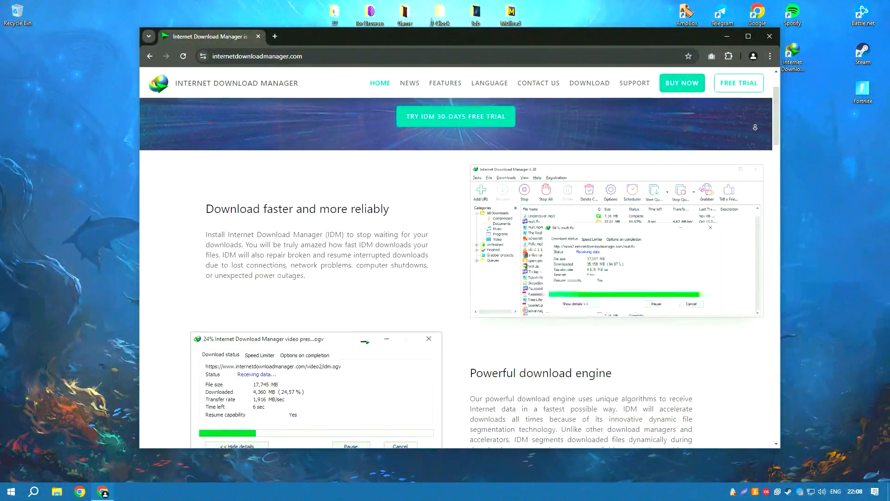
- Scroll through the IDM homepage feature sections and back up toward the top
scroll("down", 3)
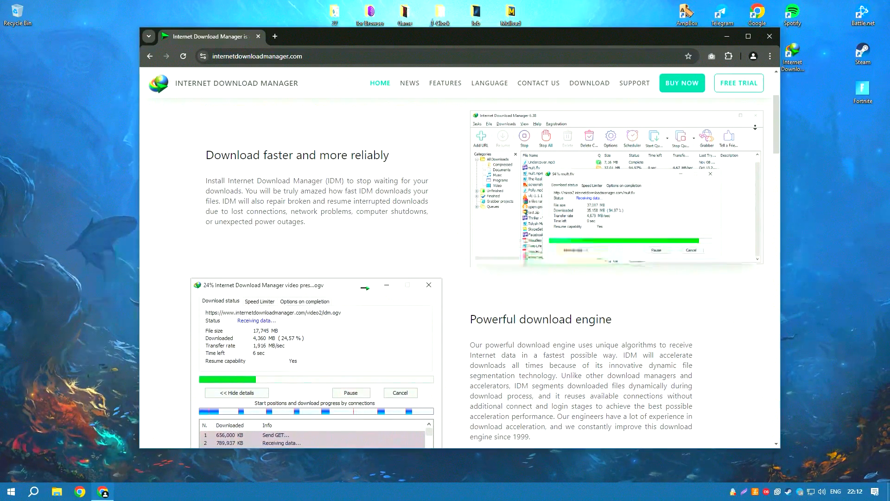
scroll("up", 3)
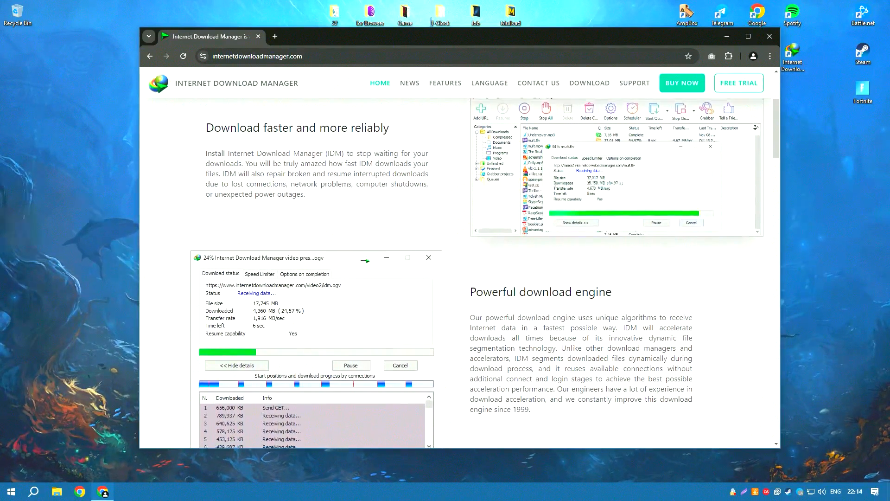
scroll("down", 3)
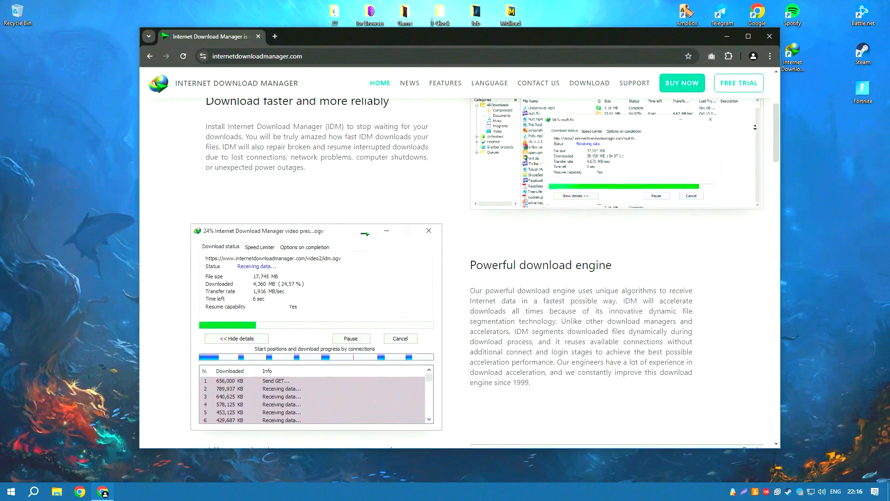
scroll("down", 3)
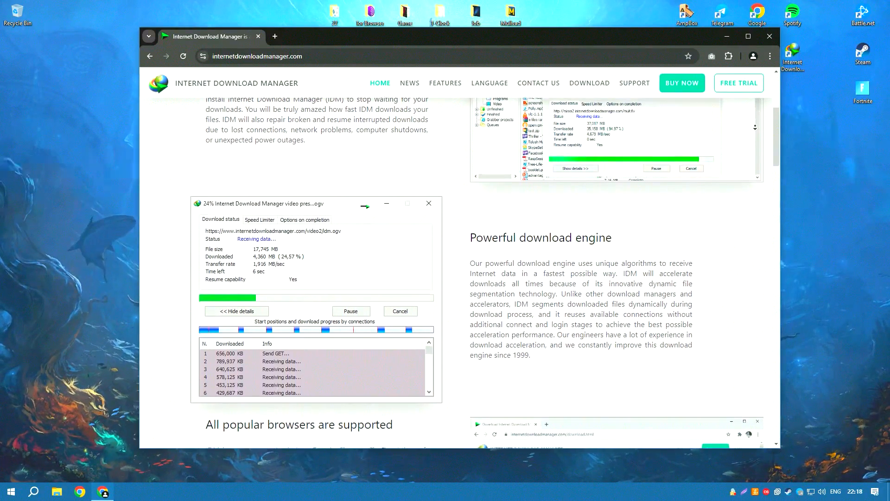
scroll("down", 3)
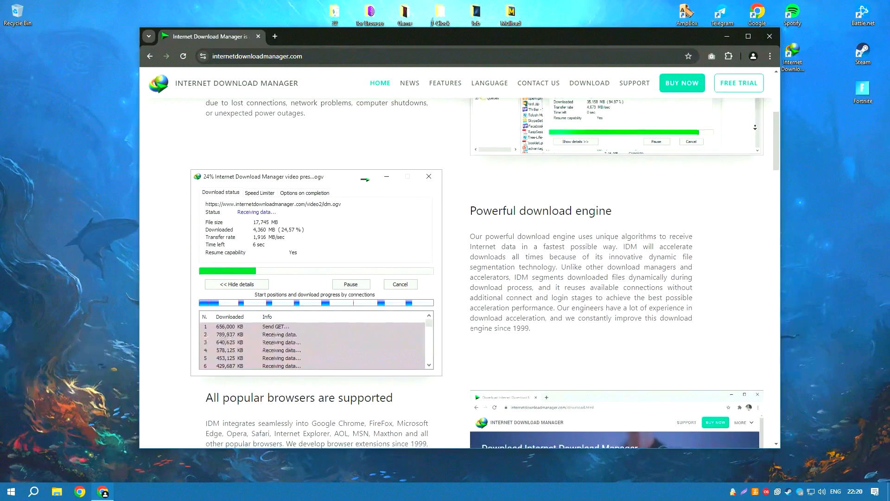
scroll("down", 3)
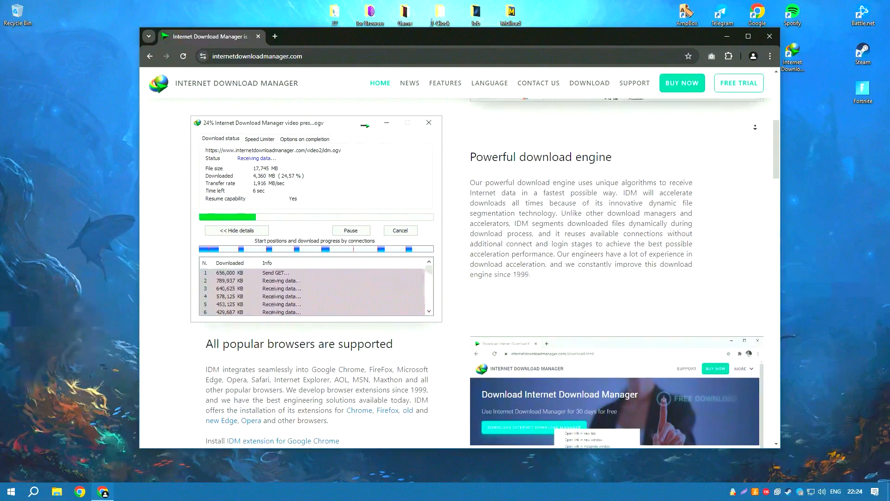
scroll("down", 3)
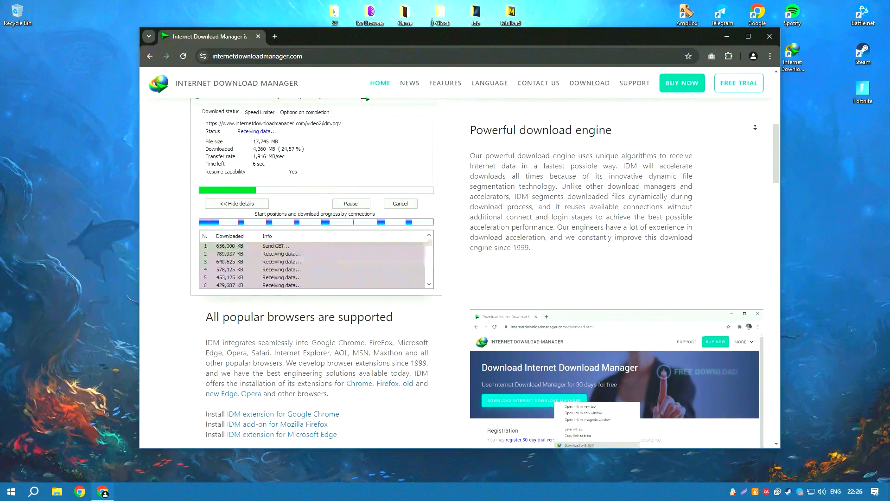
scroll("down", 3)
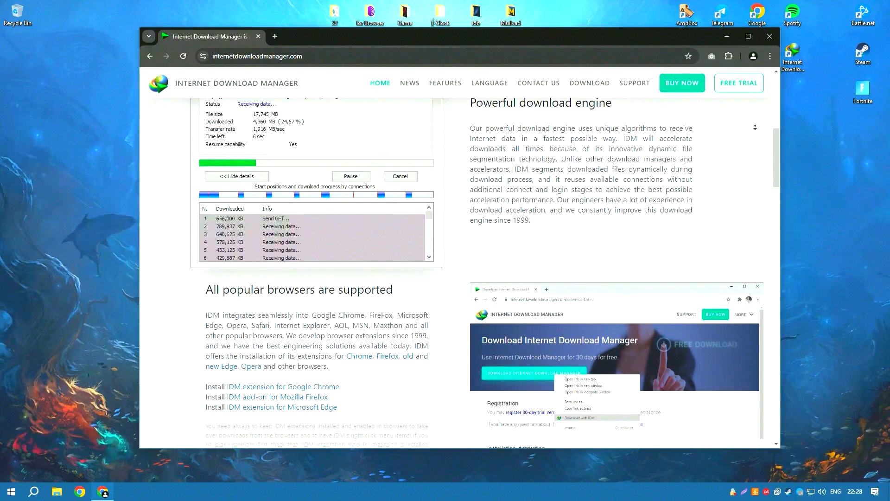
scroll("down", 3)
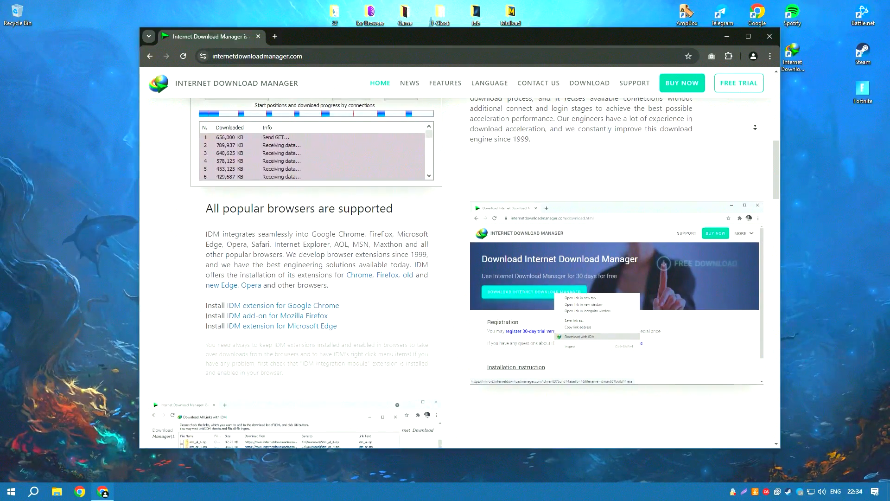
scroll("down", 3)
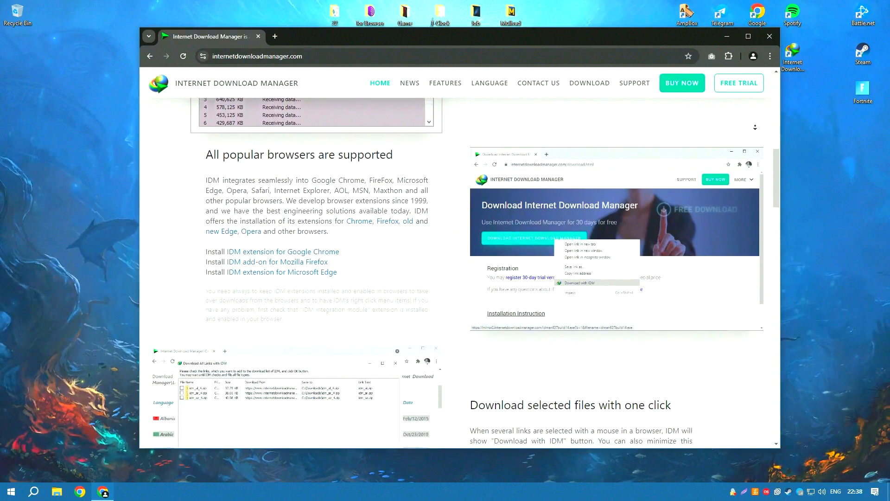
scroll("down", 3)
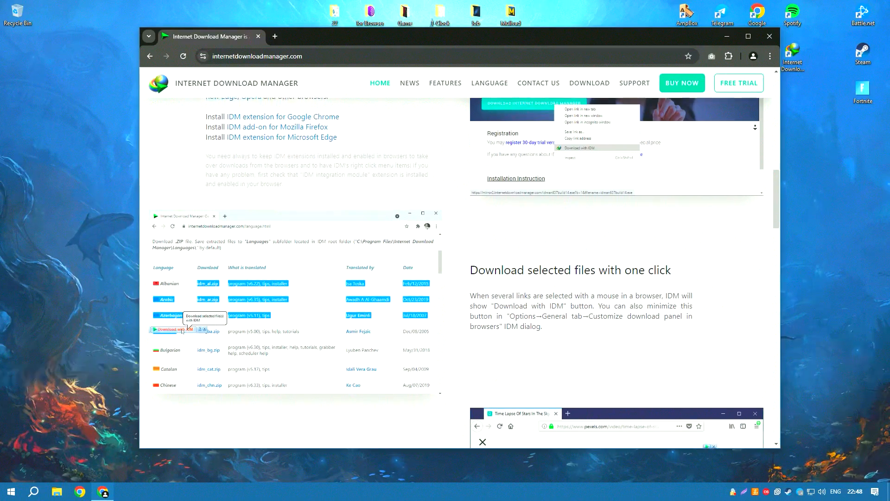
scroll("down", 3)
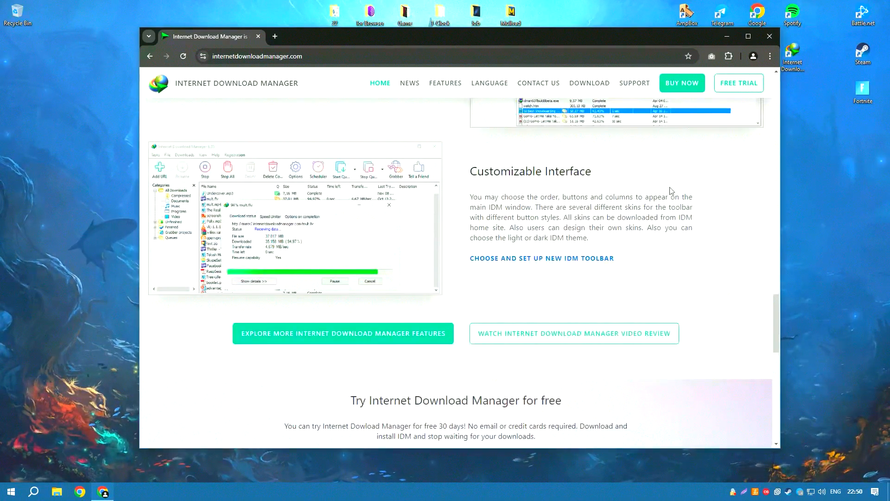
scroll("up", 3)
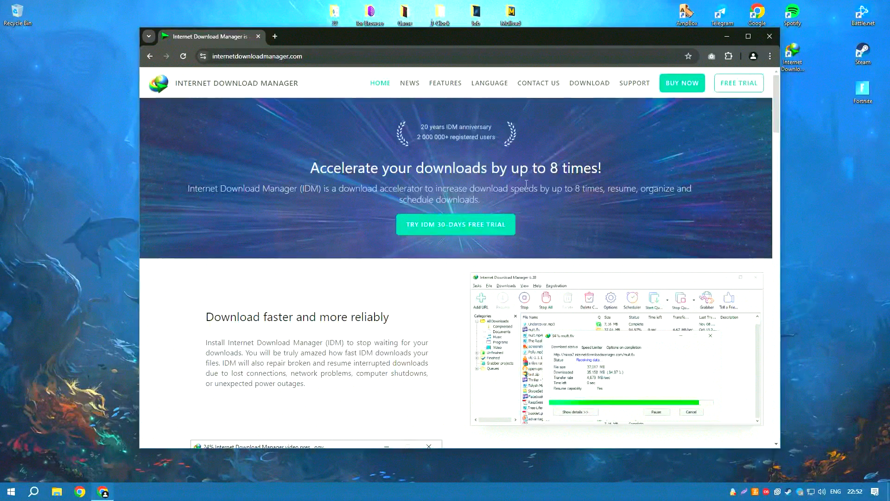
mouse_move(455, 232)
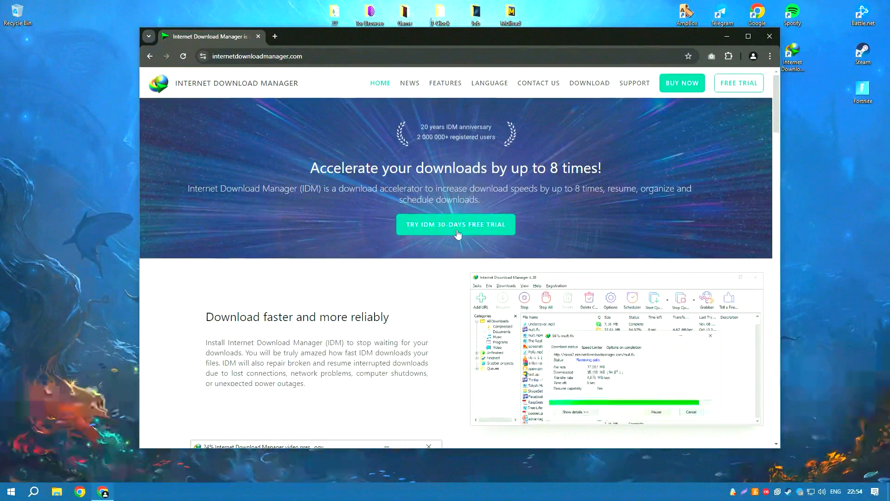
mouse_move(758, 51)
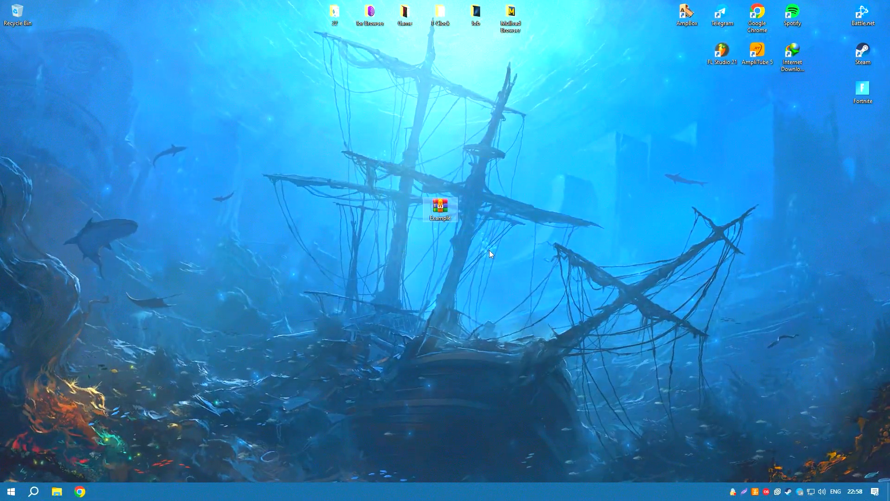
- Unlock Example.rar with its password and open the extracted Installer folder on the desktop
double_click(440, 207)
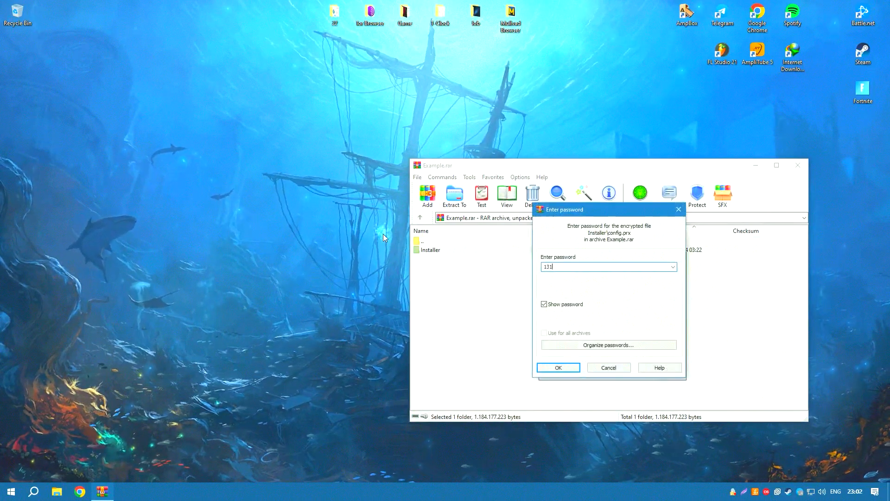
left_click(557, 367)
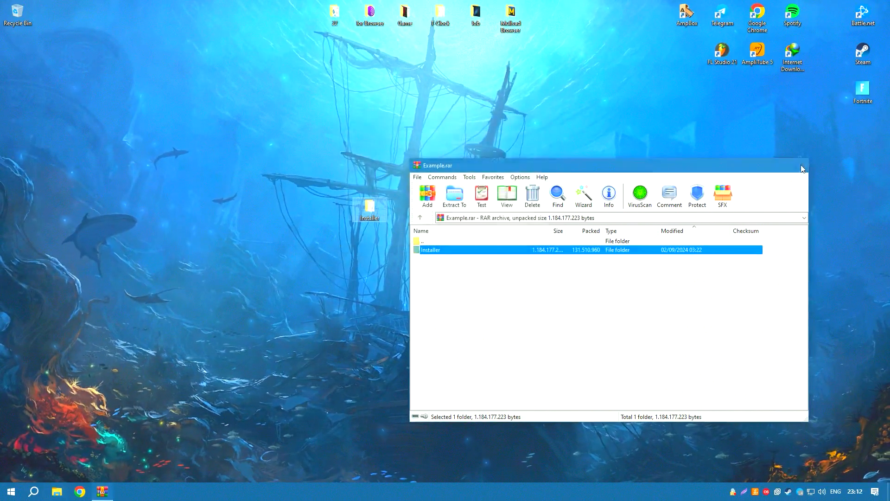
double_click(429, 249)
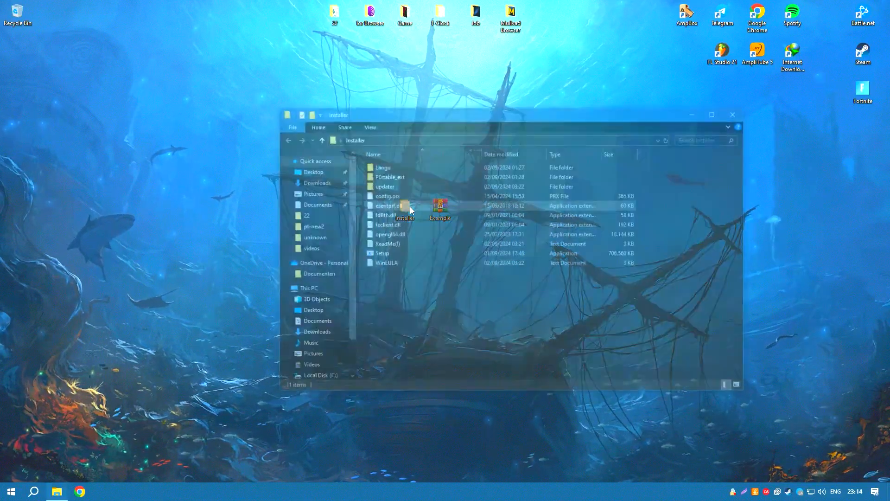
- Run Setup from the Installer folder so patch activation completes and IDM 6.41 installs
left_click(382, 261)
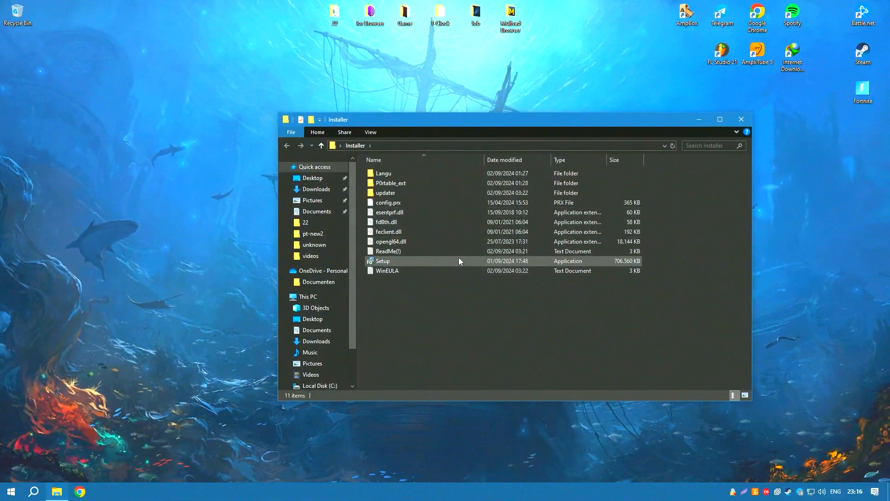
double_click(382, 261)
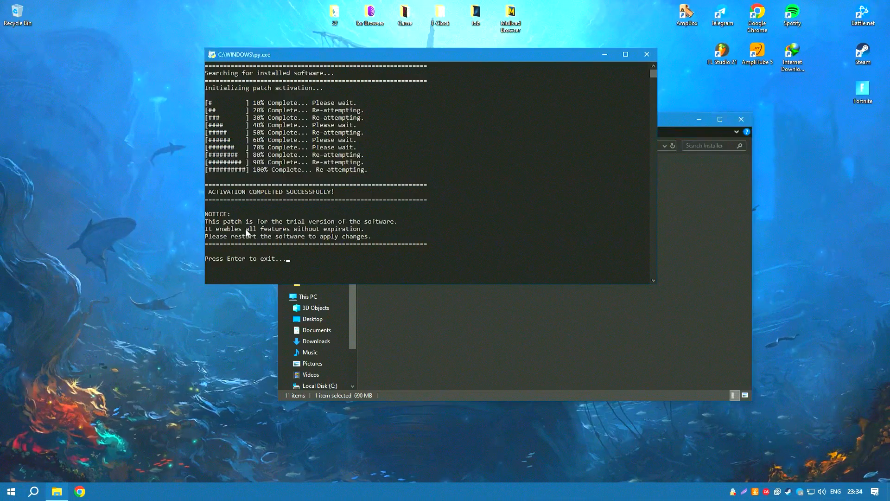
mouse_move(387, 229)
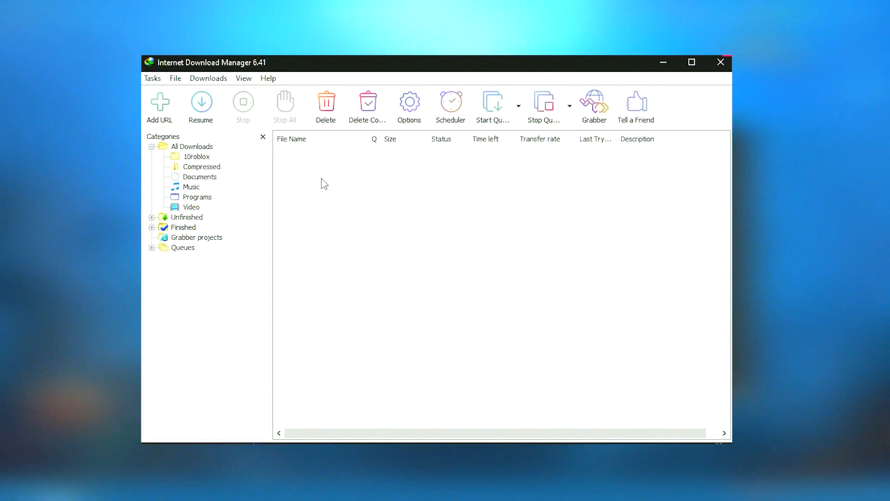
mouse_move(250, 195)
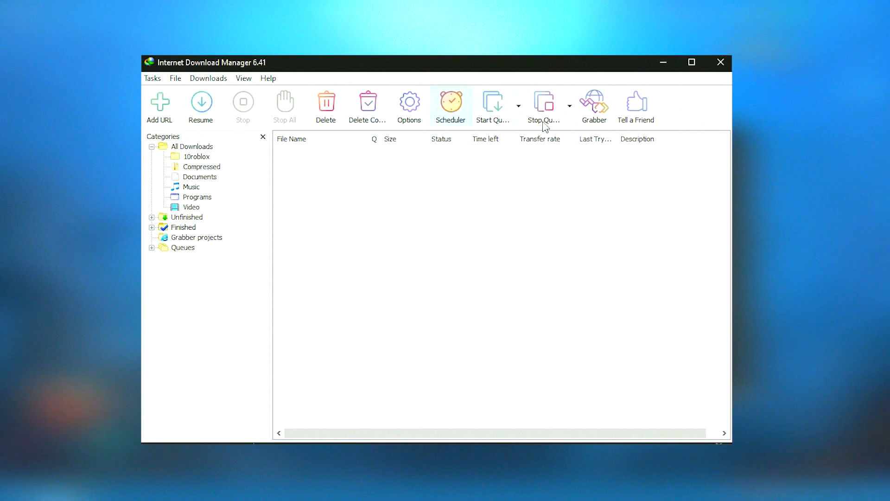
- Browse Configuration through Save To, Downloads, Dial Up / VPN to the Proxy / Socks settings
left_click(408, 104)
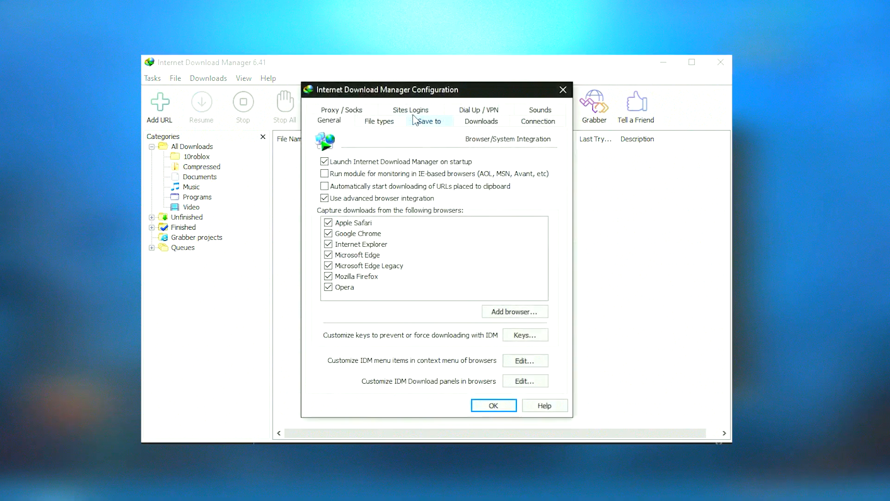
left_click(429, 120)
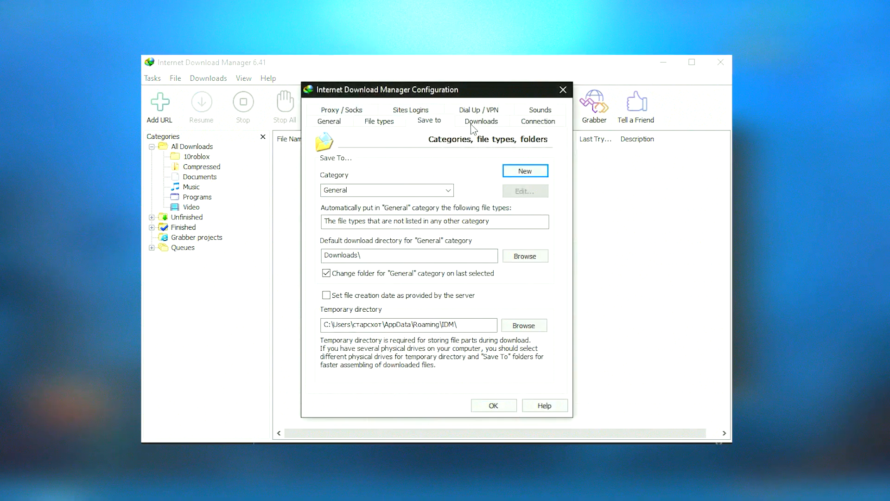
left_click(482, 120)
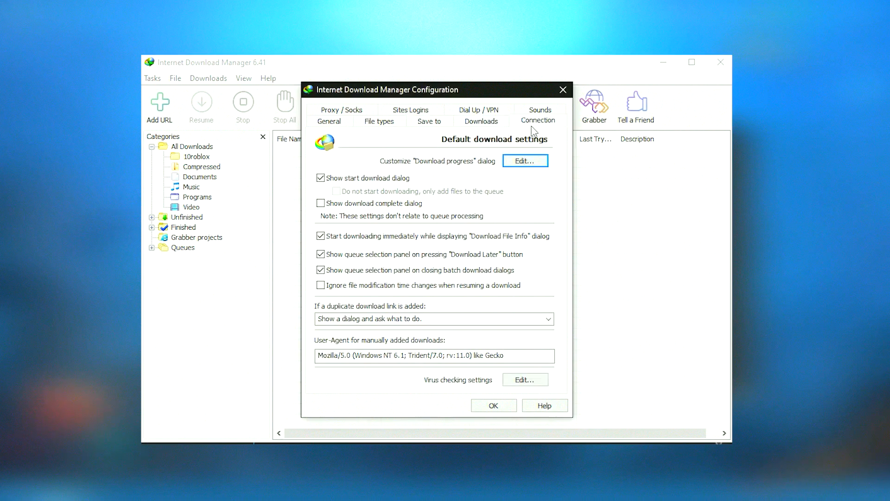
left_click(479, 110)
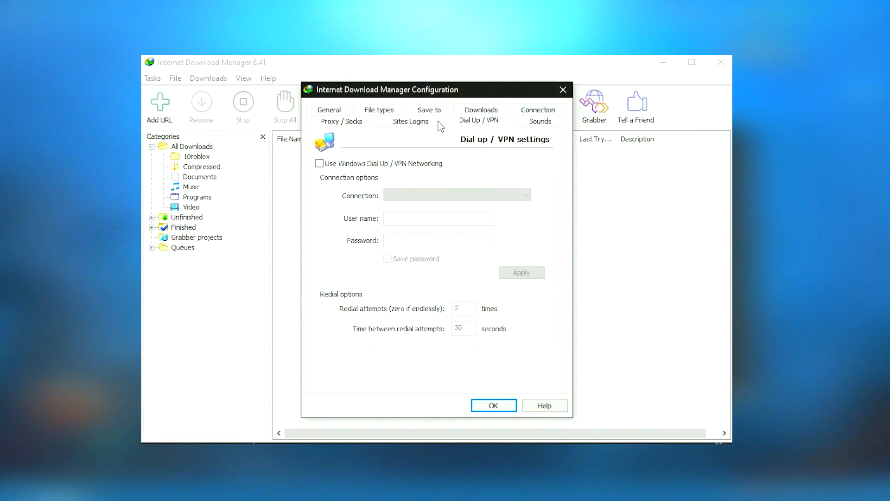
left_click(341, 120)
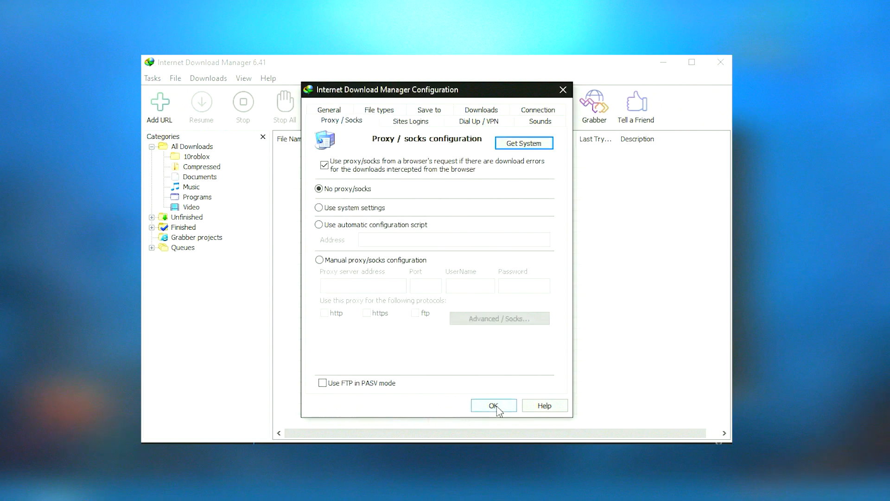
- Close Configuration with OK, then browse the View and Tasks menus back to the empty list
left_click(492, 405)
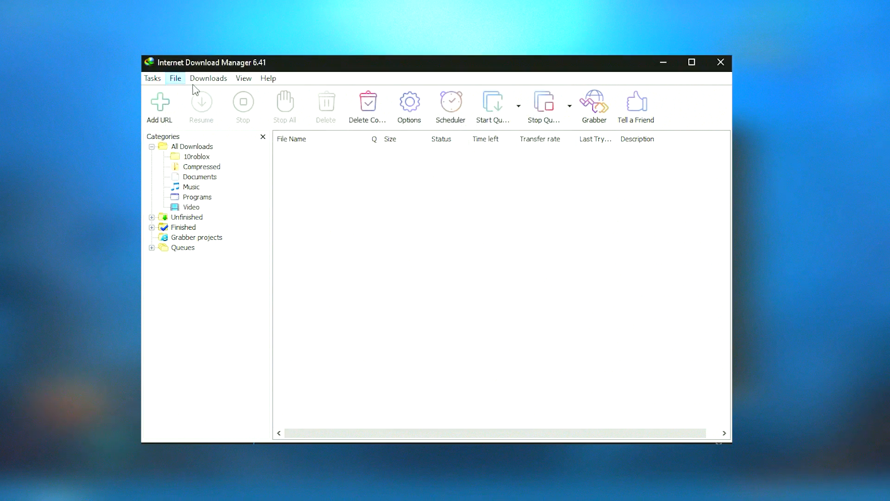
left_click(243, 78)
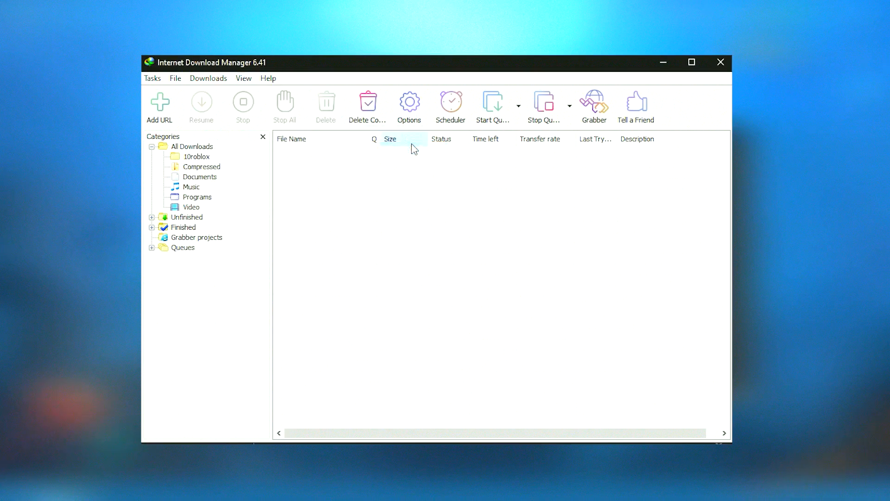
left_click(243, 78)
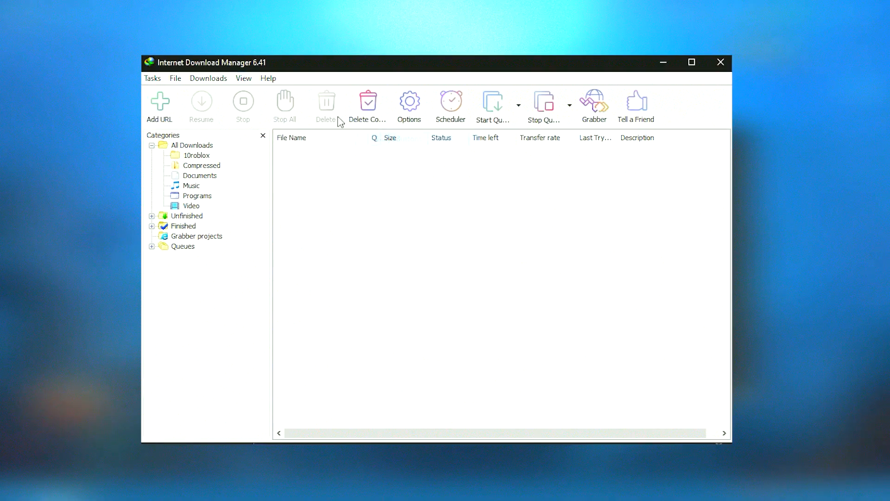
left_click(243, 78)
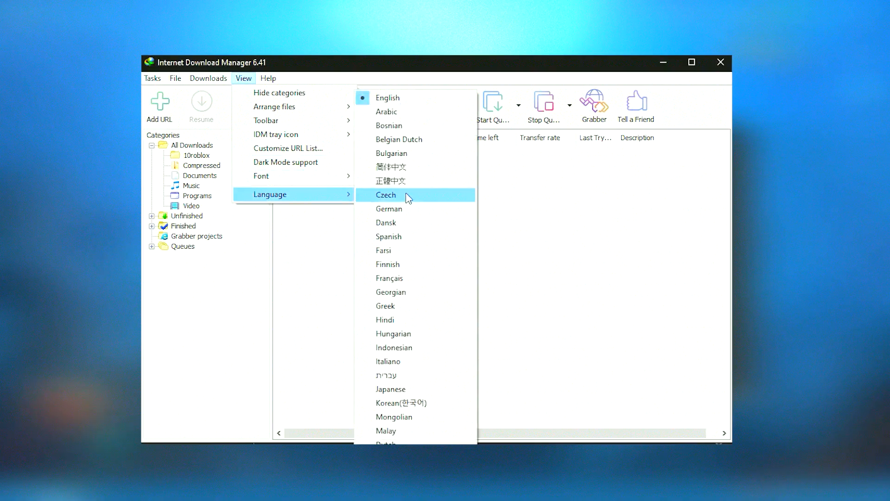
mouse_move(391, 166)
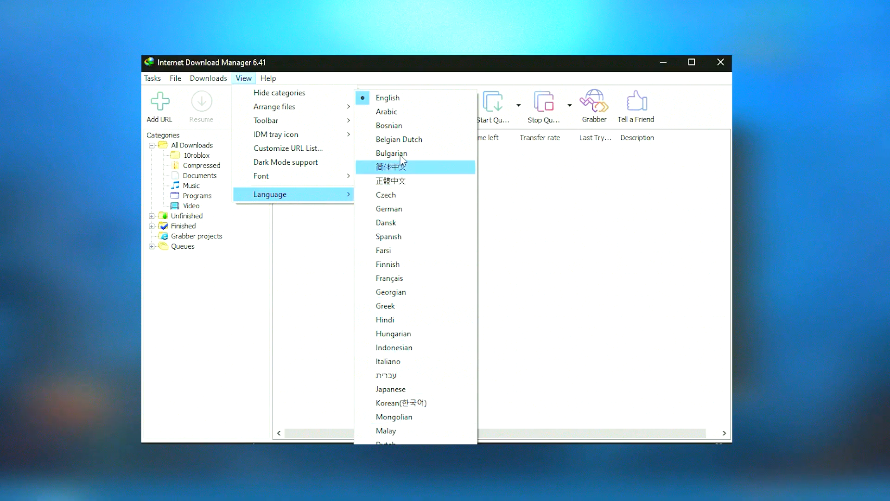
mouse_move(284, 114)
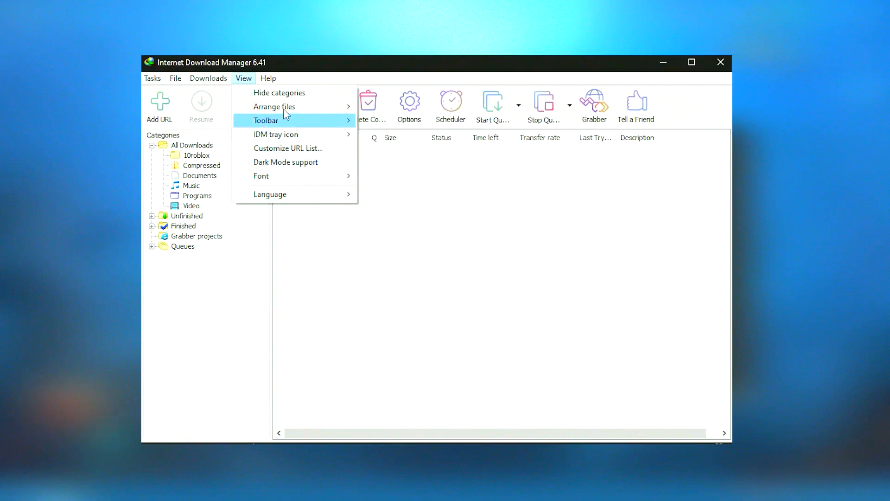
left_click(152, 78)
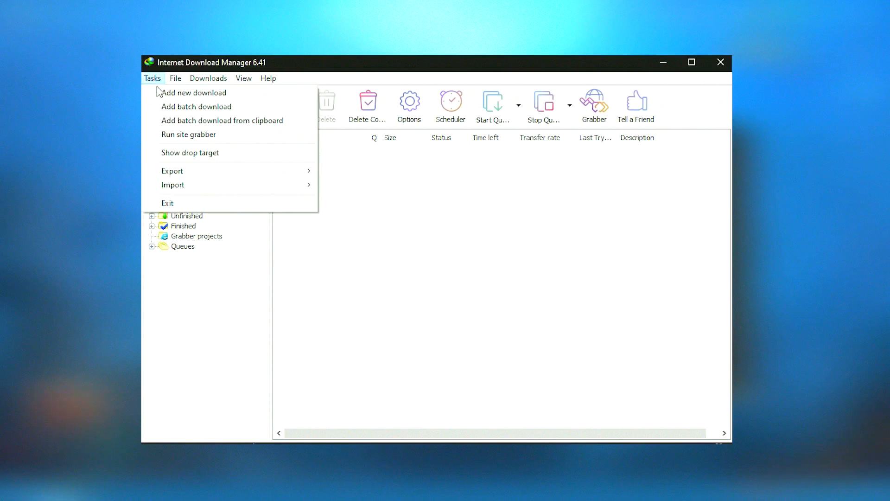
left_click(175, 78)
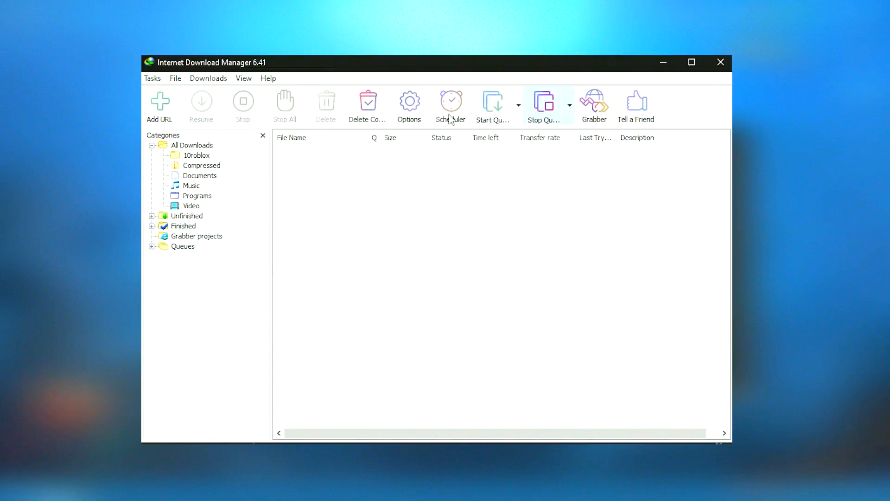
left_click(160, 104)
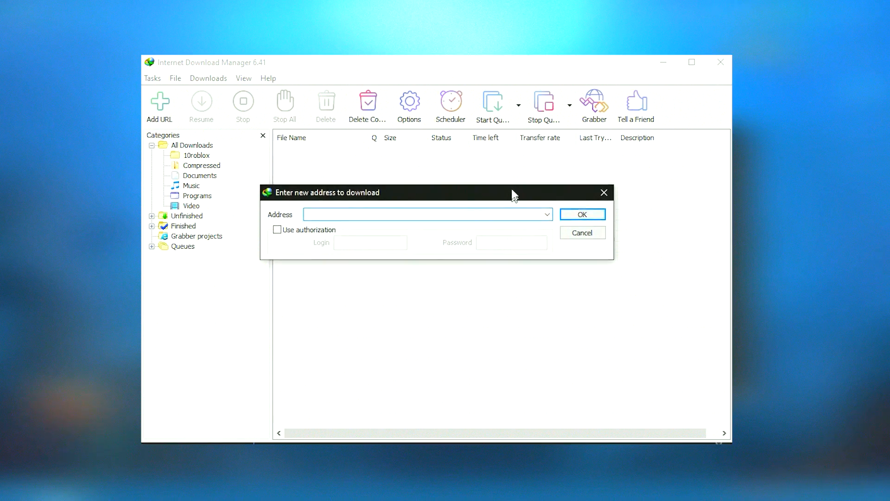
left_click(286, 209)
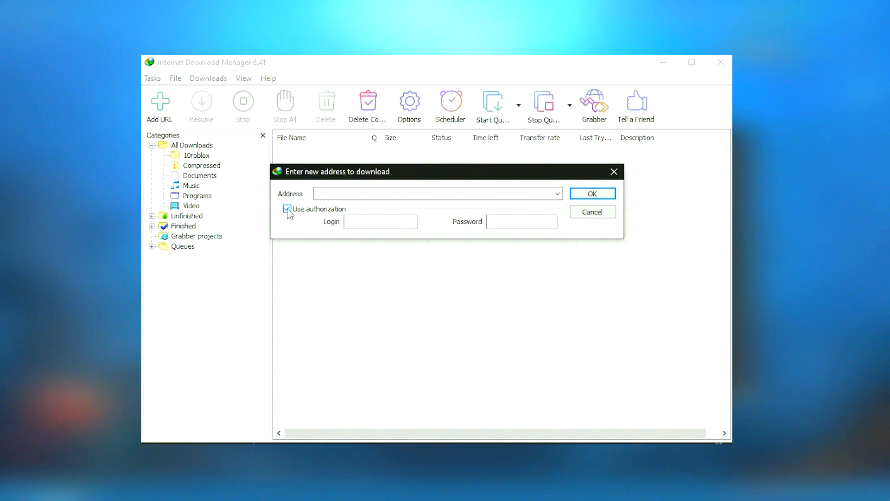
left_click(288, 209)
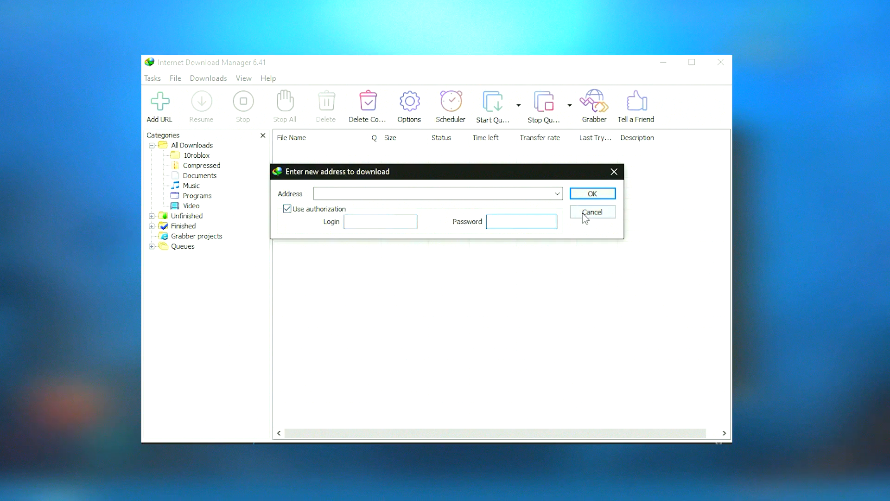
left_click(593, 211)
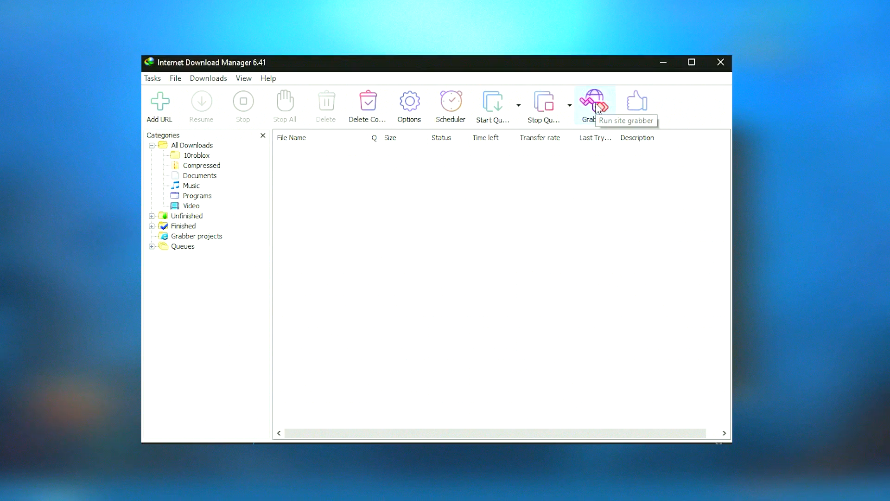
left_click(594, 104)
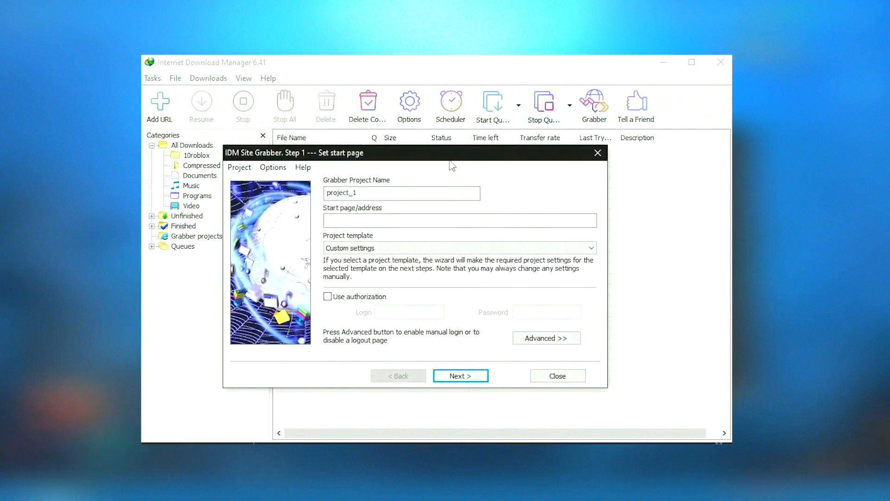
left_click(459, 221)
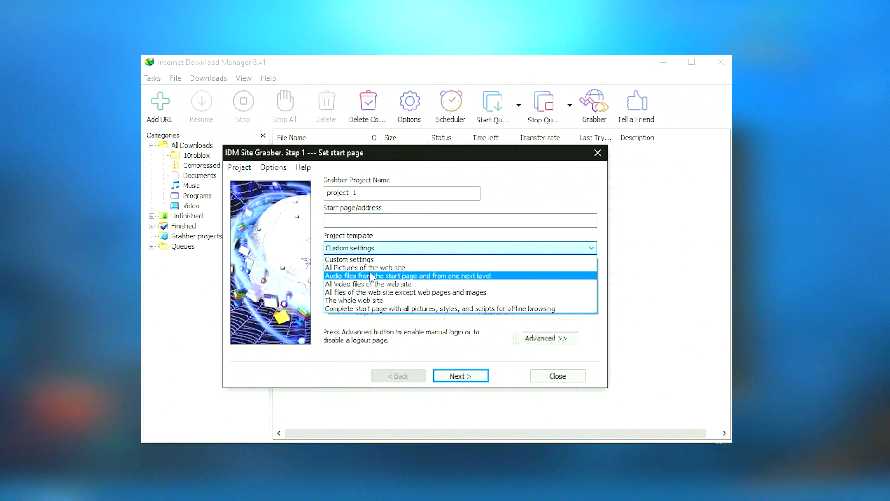
left_click(365, 267)
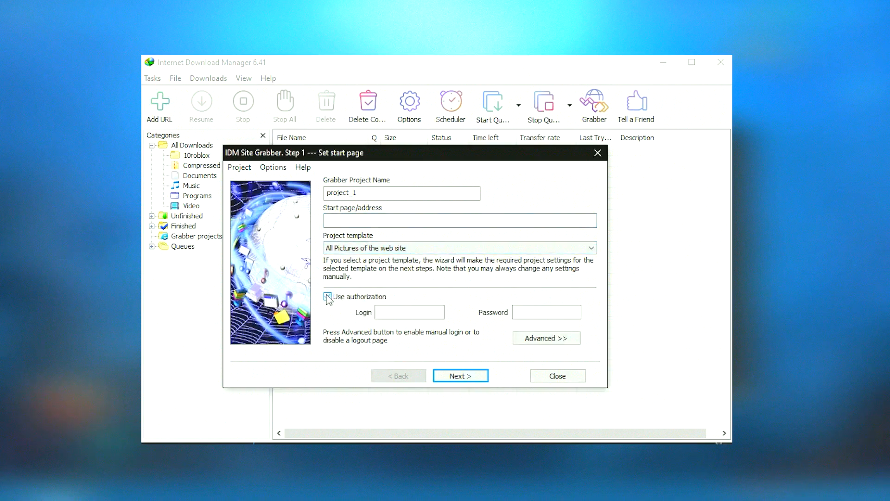
left_click(328, 296)
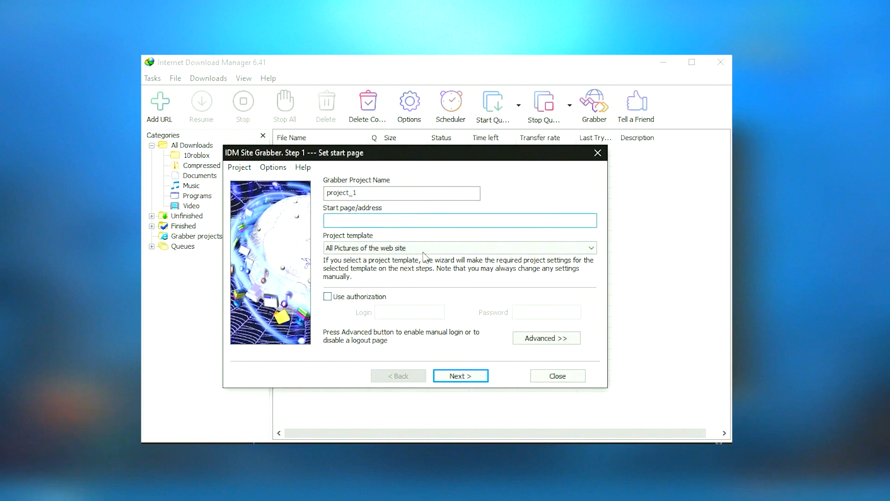
left_click(460, 375)
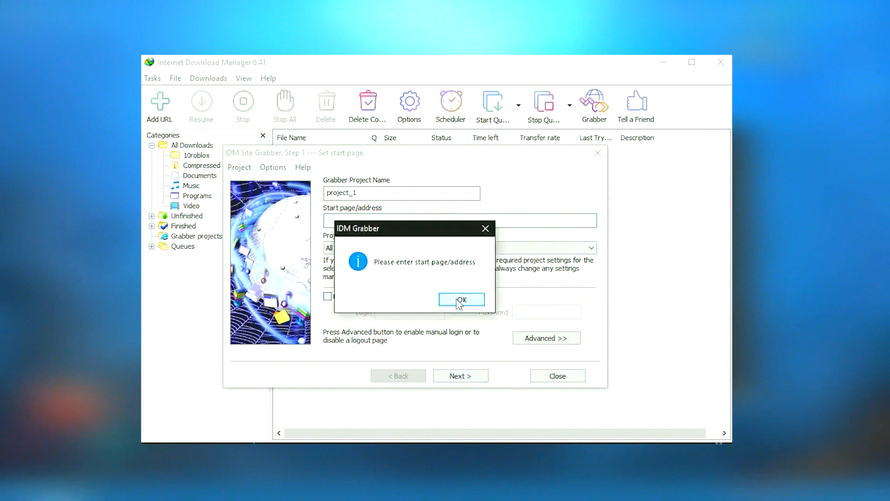
left_click(243, 78)
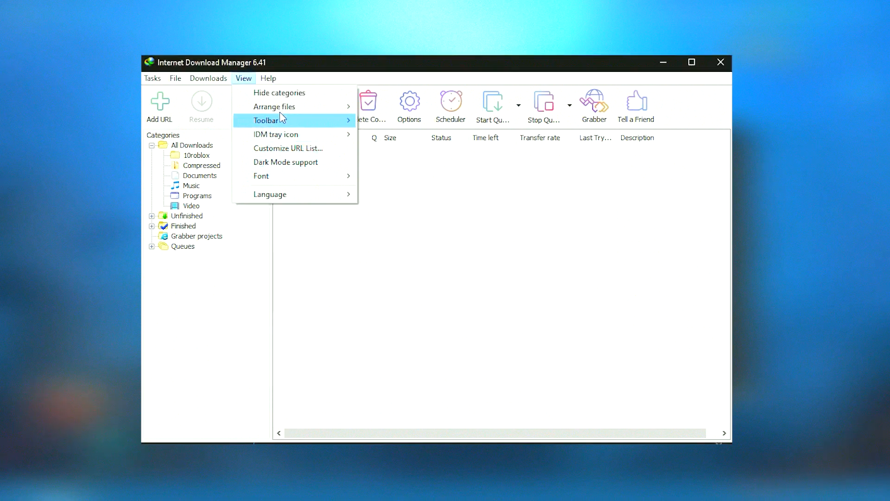
- Browse Tasks and File menus, reopen and close Options, then bring up the Add URL dialog
left_click(152, 78)
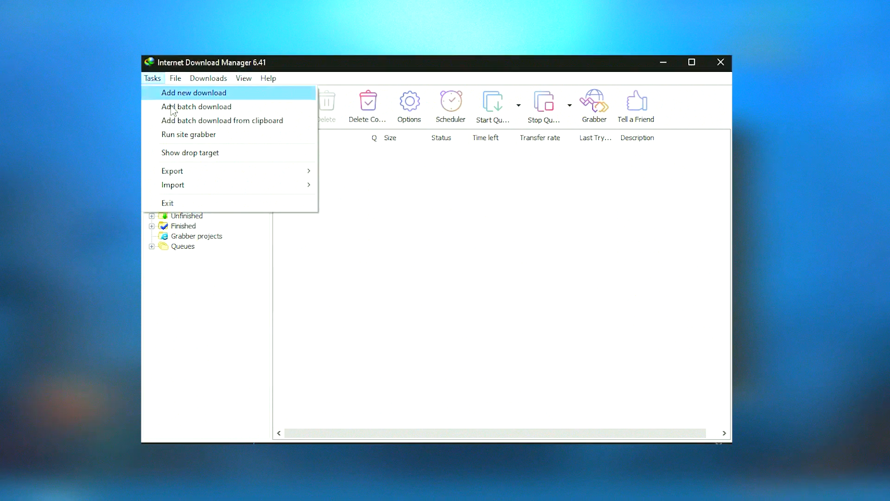
left_click(175, 78)
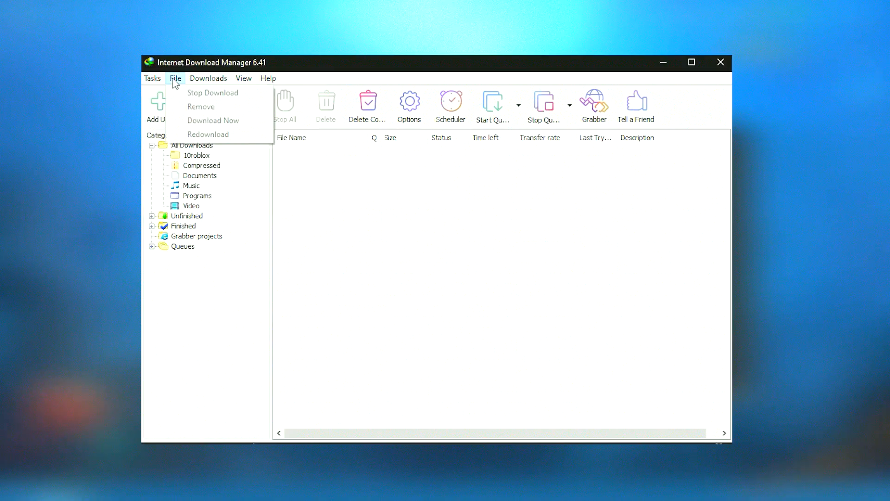
left_click(408, 102)
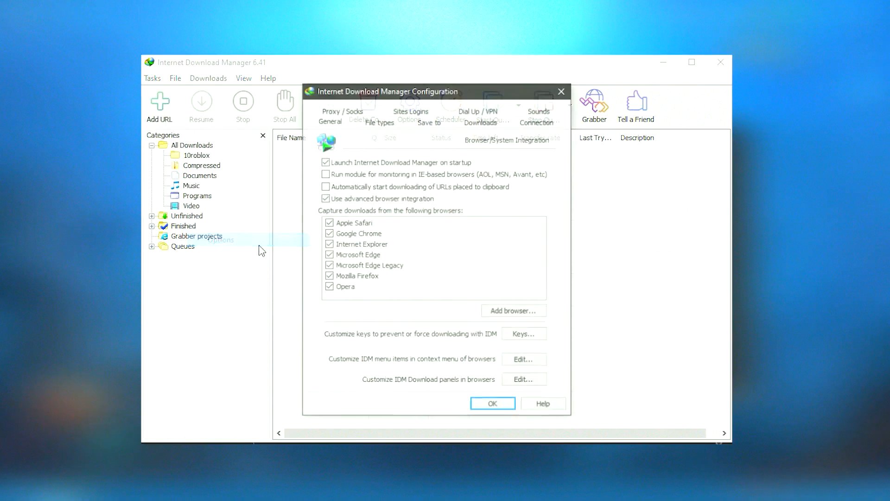
left_click(491, 403)
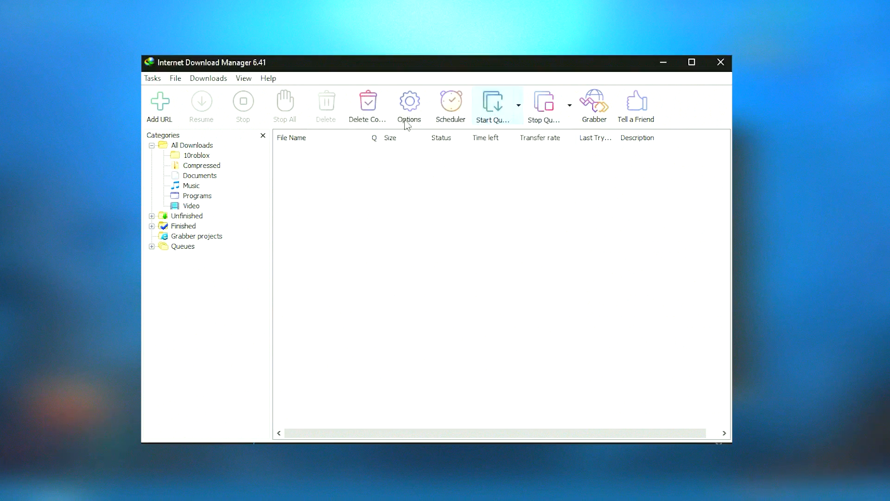
left_click(159, 105)
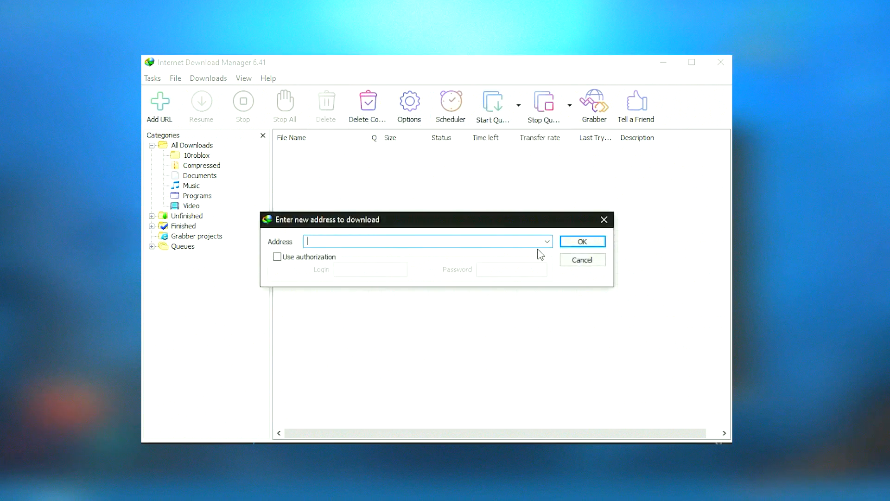